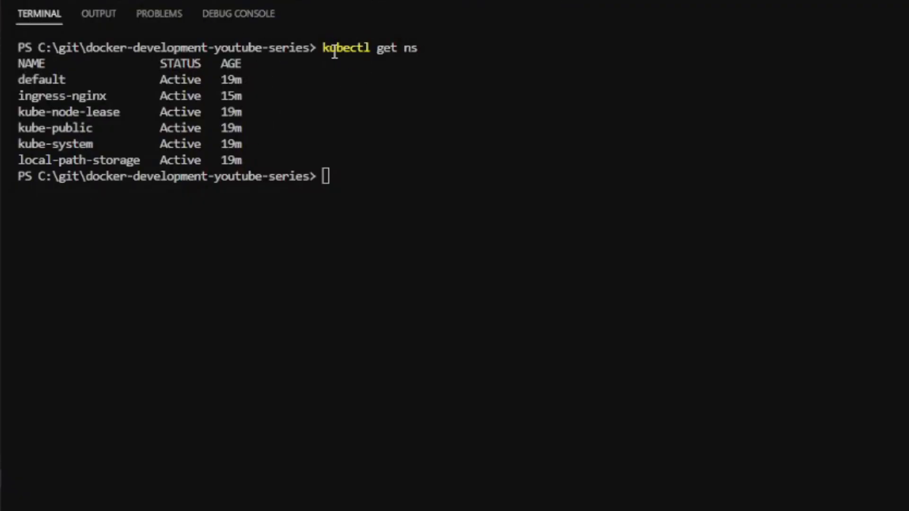
In the terminal, list ingress-nginx pods and deployments, and view the ingress-nginx-controller-7d5fb757db-s6zvt logs.
{"action": "double_click", "coordinate": [344, 48]}
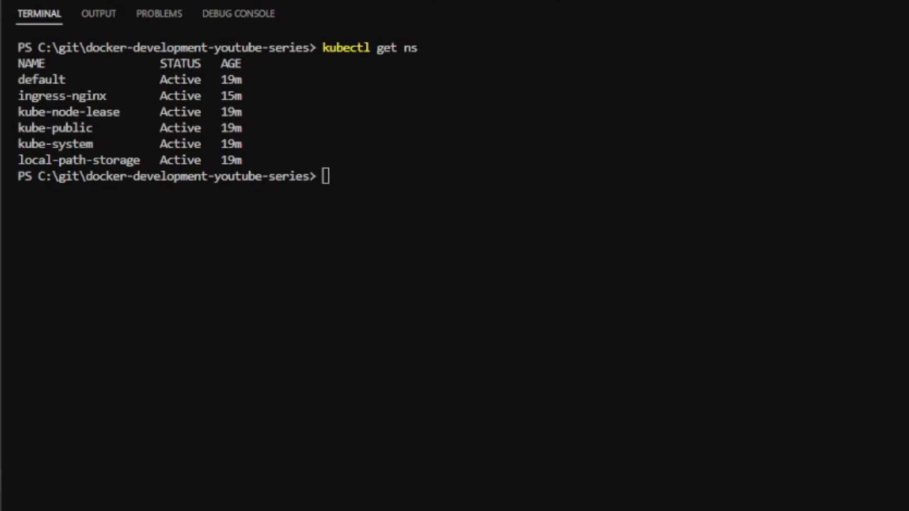
{"action": "type", "text": "kubectl -n ingress-nginx get pods"}
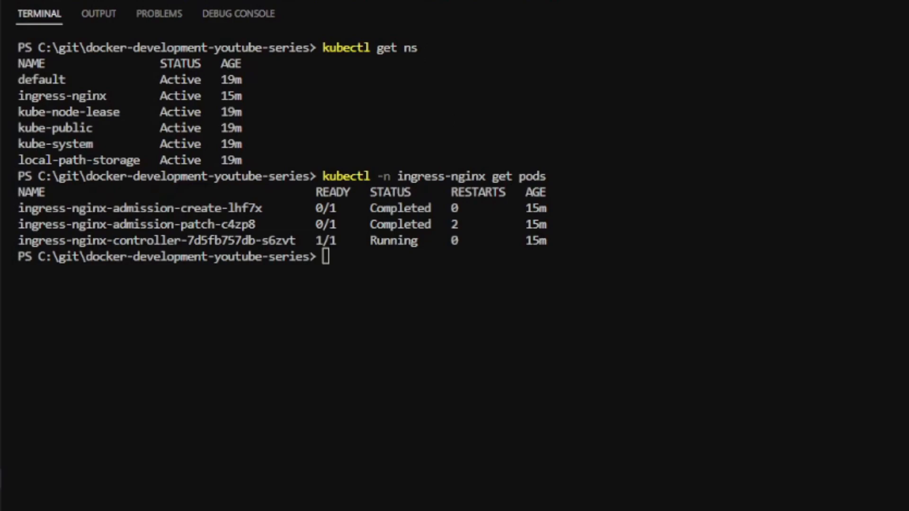
{"action": "type", "text": "kubectl -n ingress-nginx get deployments"}
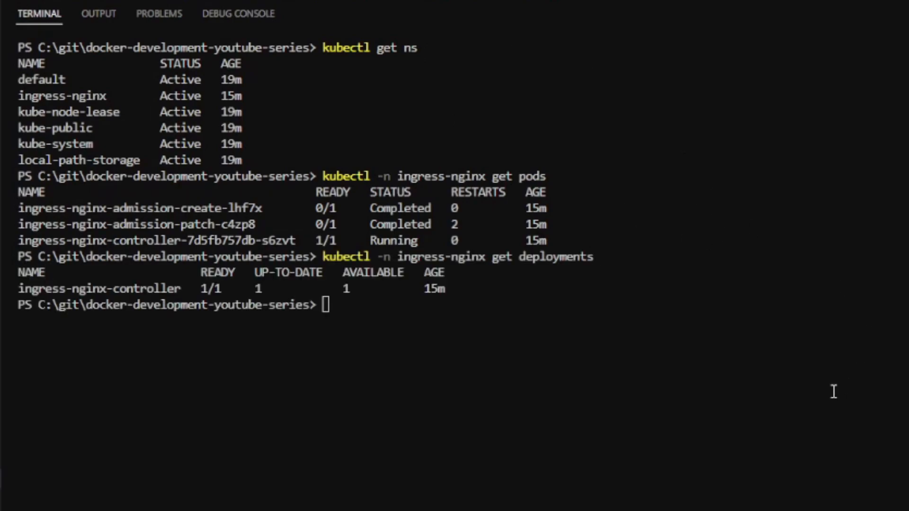
{"action": "type", "text": "kubectl -n ingress-nginx logs ingress-nginx-controller-7d5fb757db-s6zvt"}
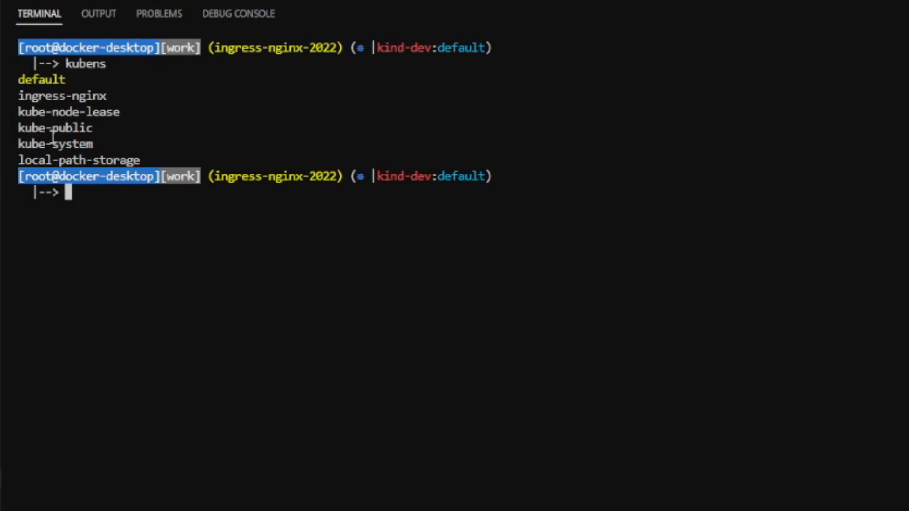
Set ingress-nginx as the active namespace with kubens, then list its pods and deployments.
{"action": "type", "text": "kubens ingress-nginx"}
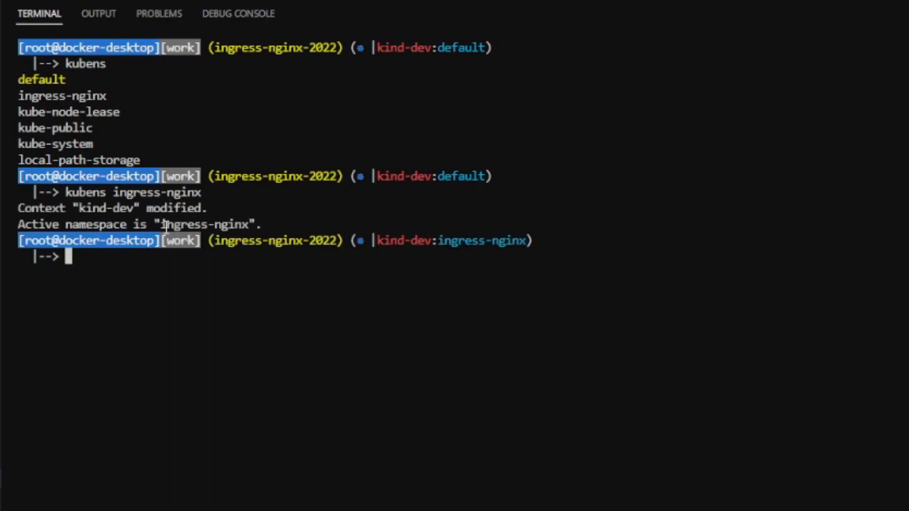
{"action": "type", "text": "kubectl get pods"}
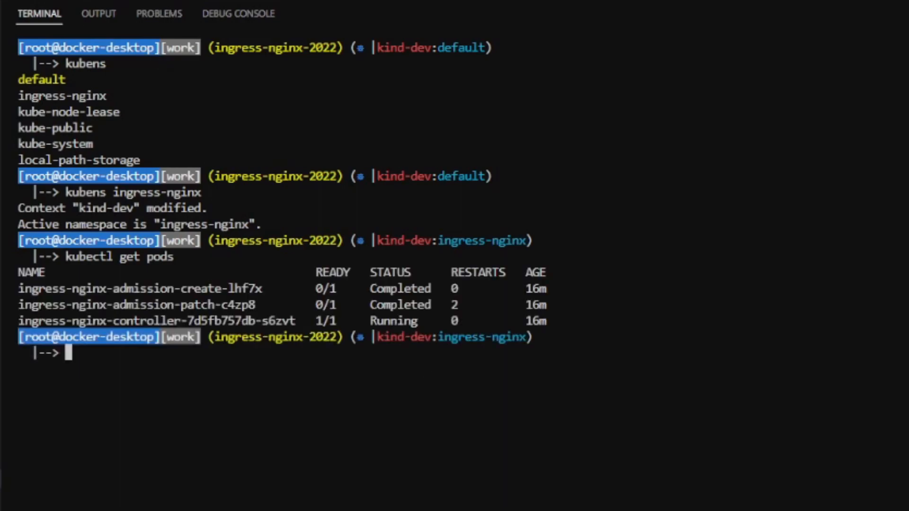
{"action": "type", "text": "kubectl get deployments"}
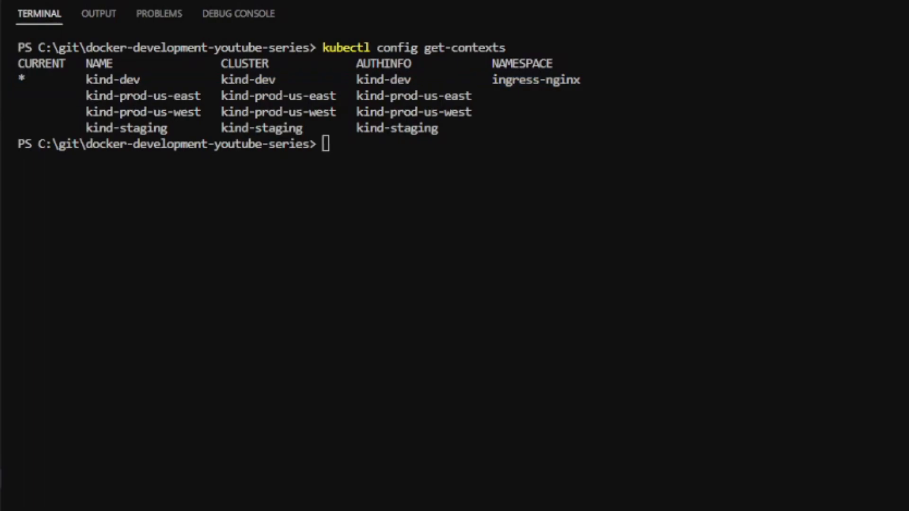
Enter kubectl config use-context kind-dev at the terminal prompt.
{"action": "type", "text": "kubectl config use-context kind-dev"}
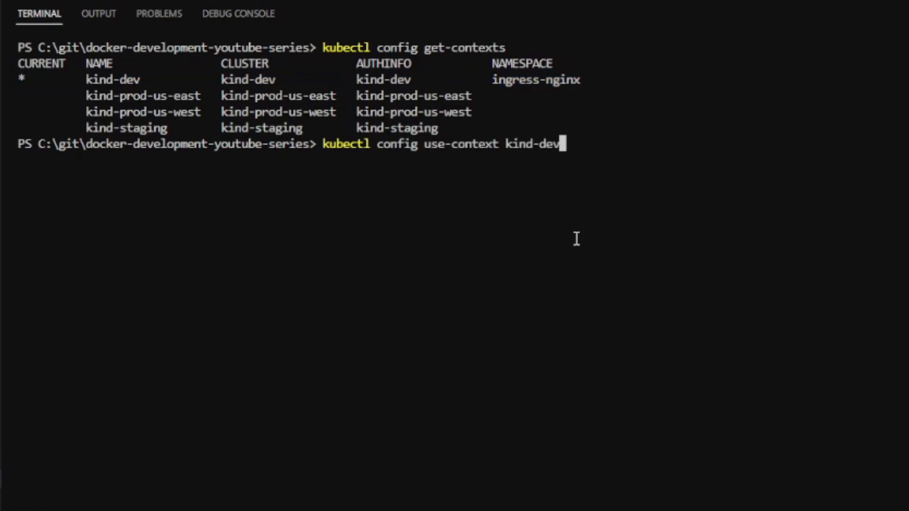
{"action": "mouse_move", "coordinate": [473, 144]}
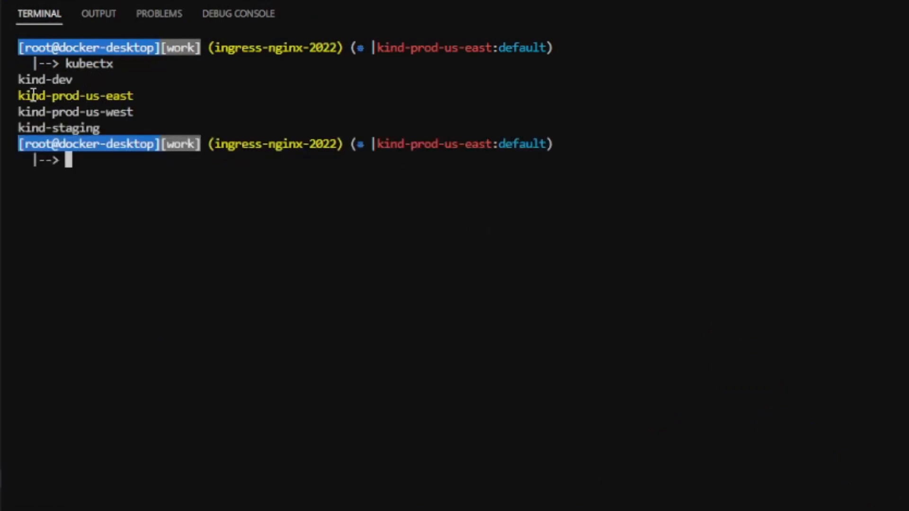
List contexts with kubectx, switch to kind-dev, and list them again to confirm.
{"action": "type", "text": "kubectx"}
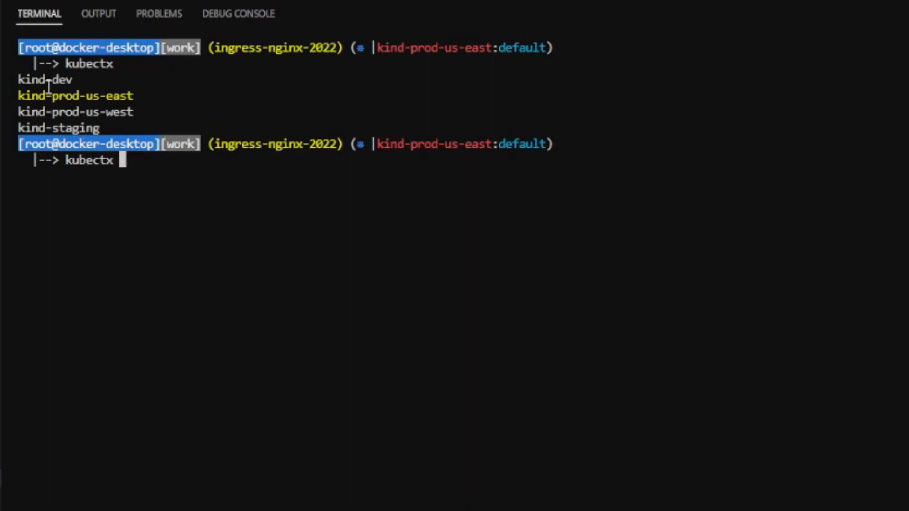
{"action": "type", "text": "kind-dev"}
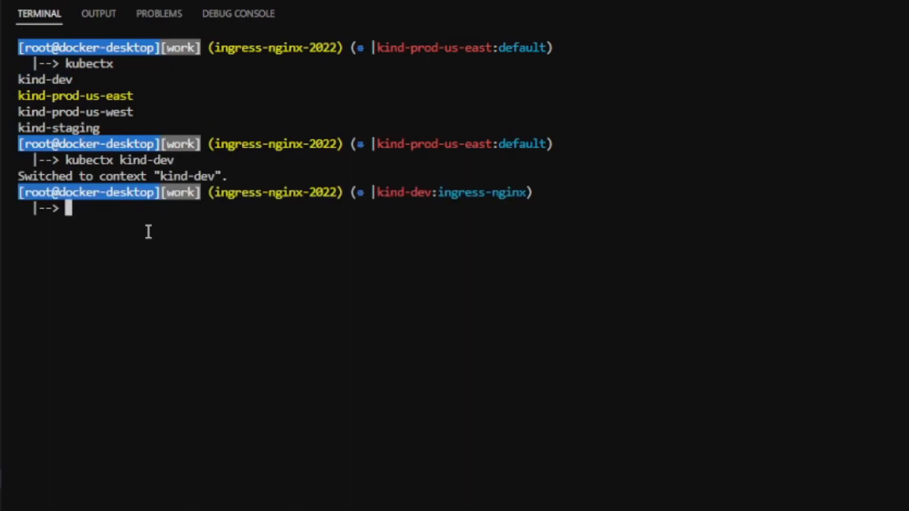
{"action": "type", "text": "kubectx"}
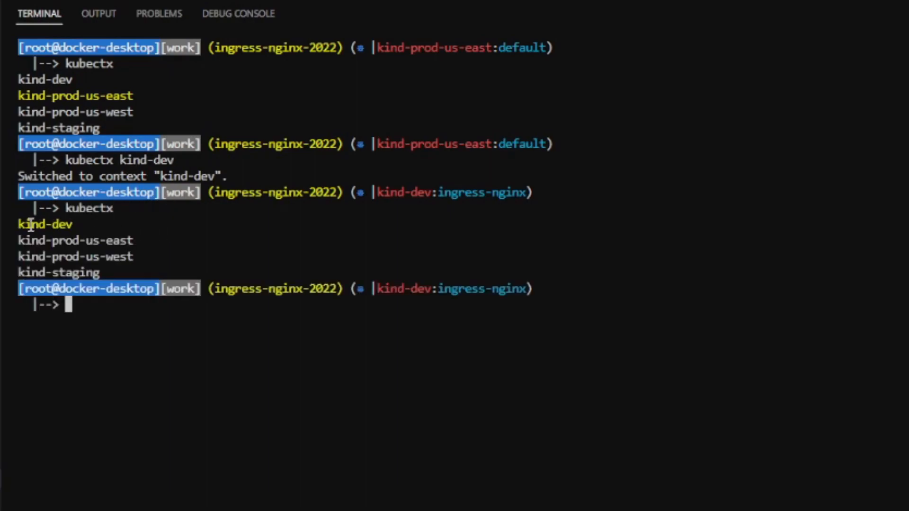
{"action": "mouse_move", "coordinate": [212, 366]}
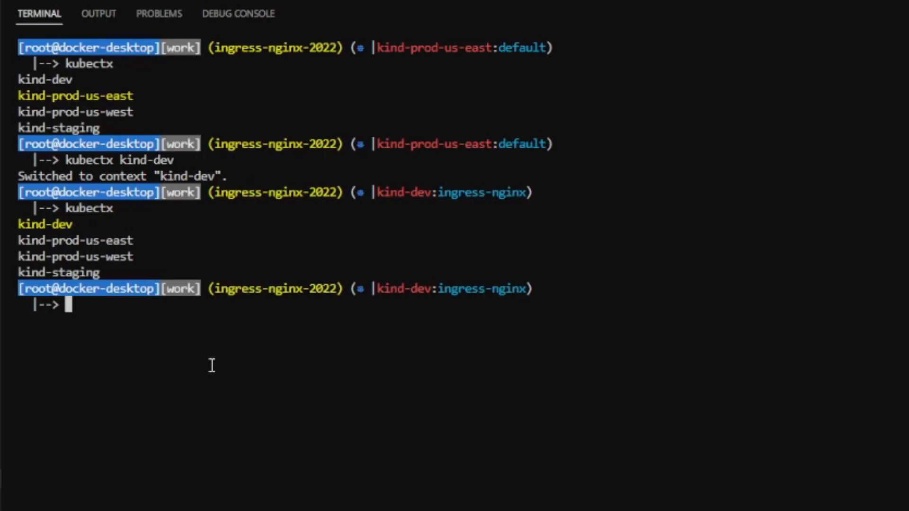
{"action": "mouse_move", "coordinate": [208, 363]}
{"action": "type", "text": "kubectx"}
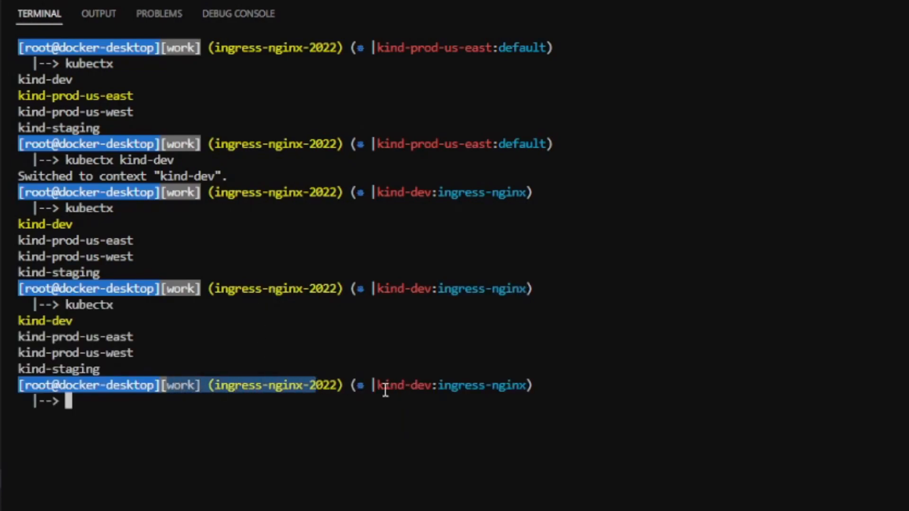
Highlight ingress-nginx in the prompt and enter kubectx kind-prod-us-east.
{"action": "double_click", "coordinate": [406, 386]}
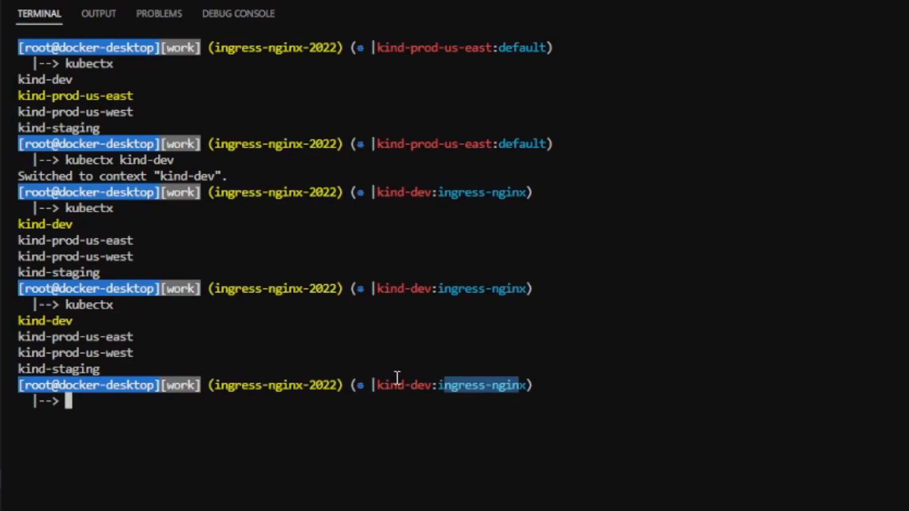
{"action": "type", "text": "kubectx kind-prod-us-east"}
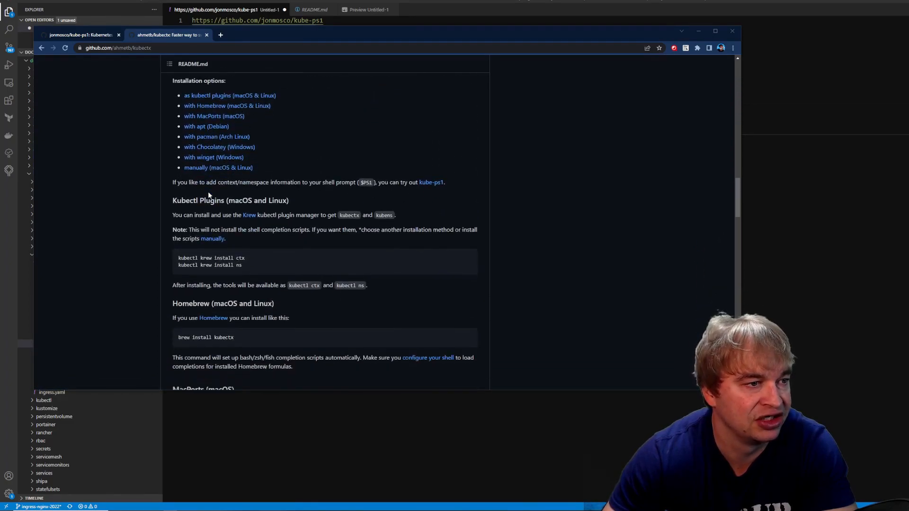
Scroll the kubectx README, then scroll the kube-ps1 repository page down to its Installing section.
{"action": "scroll", "scroll_direction": "down", "scroll_amount": 3}
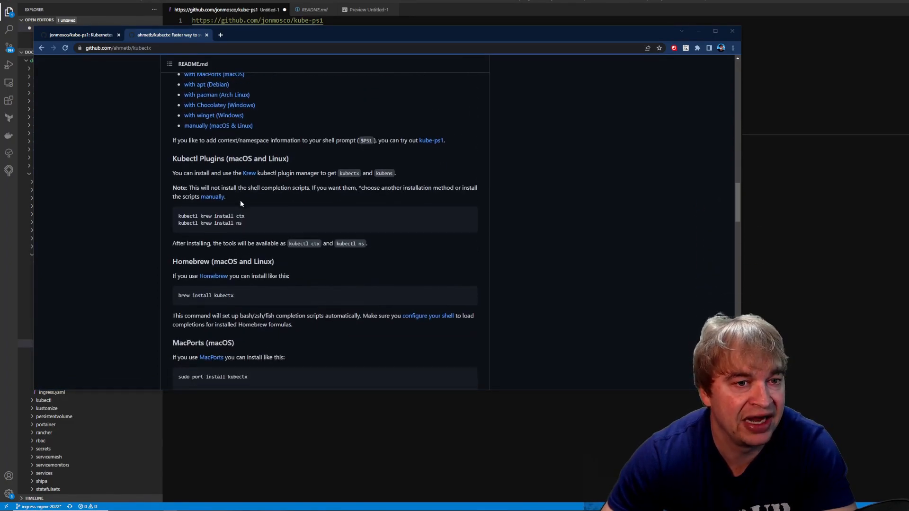
{"action": "left_click", "coordinate": [79, 35]}
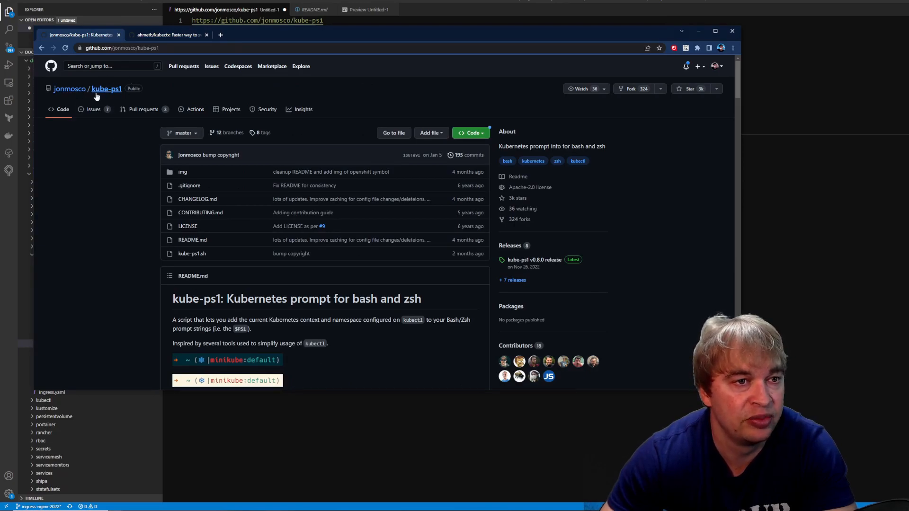
{"action": "scroll", "scroll_direction": "down", "scroll_amount": 3}
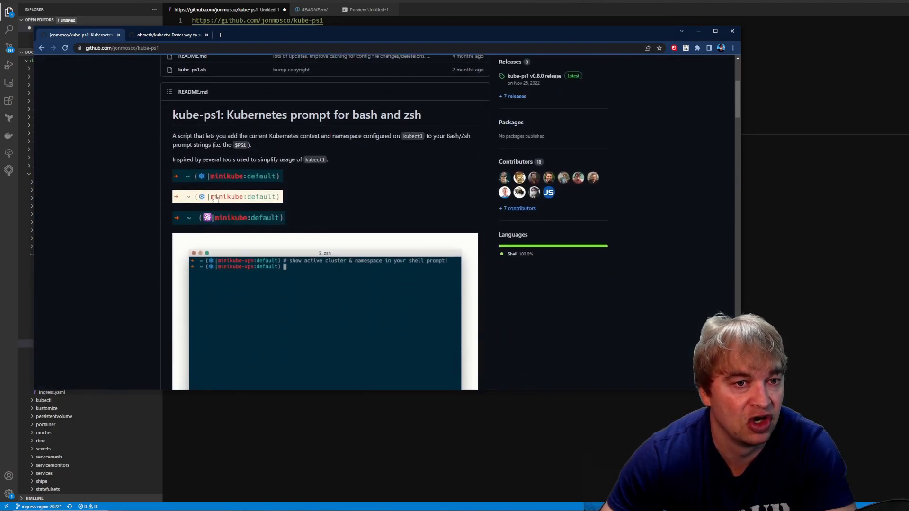
{"action": "scroll", "scroll_direction": "down", "scroll_amount": 3}
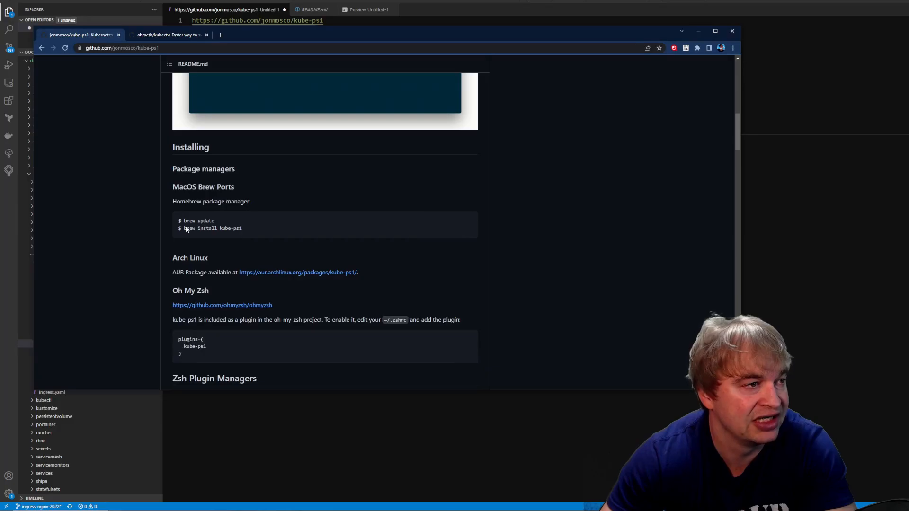